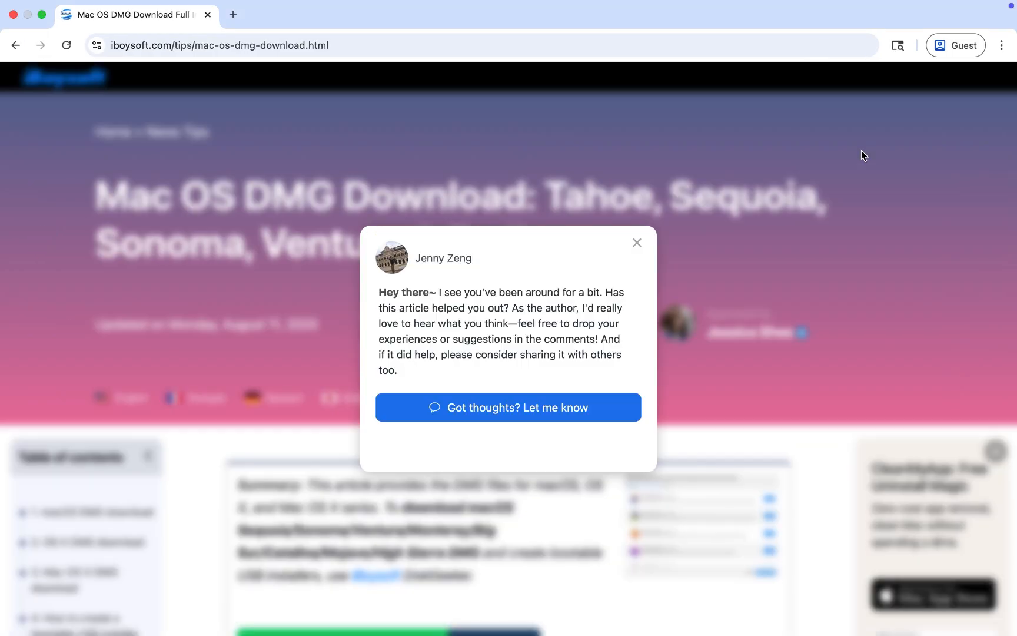
# Step: Jump to the bootable USB installer section and read through its steps and Terminal commands
pyautogui.click(637, 242)
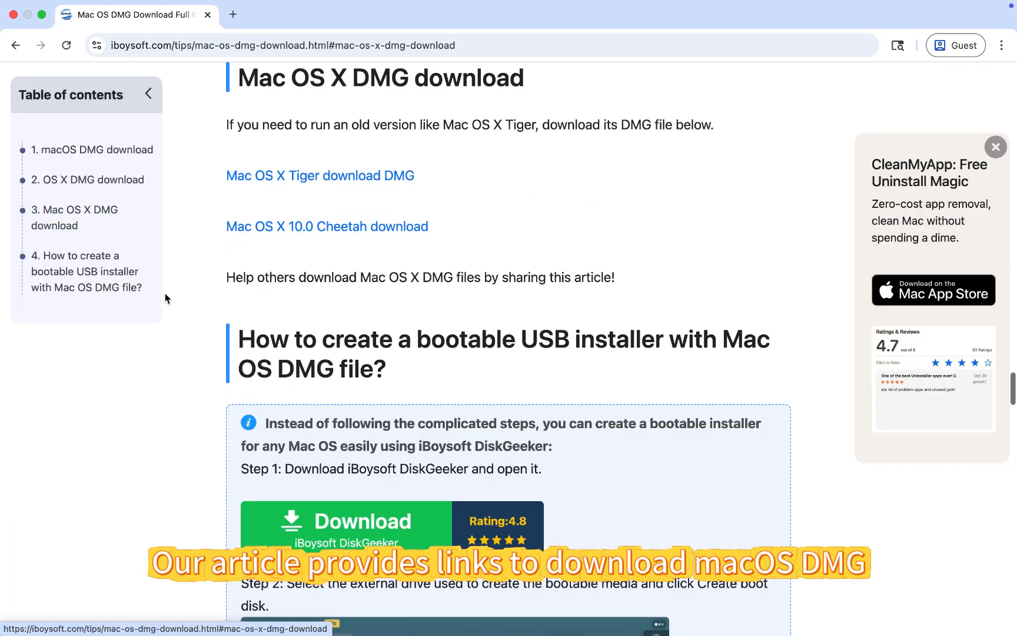
pyautogui.click(85, 271)
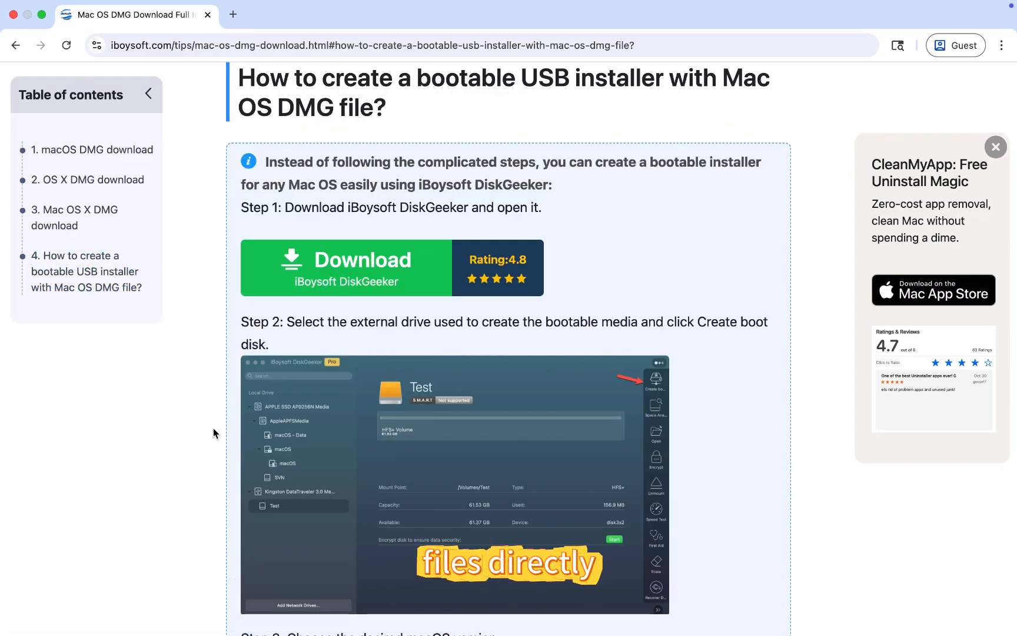
pyautogui.scroll(-3)
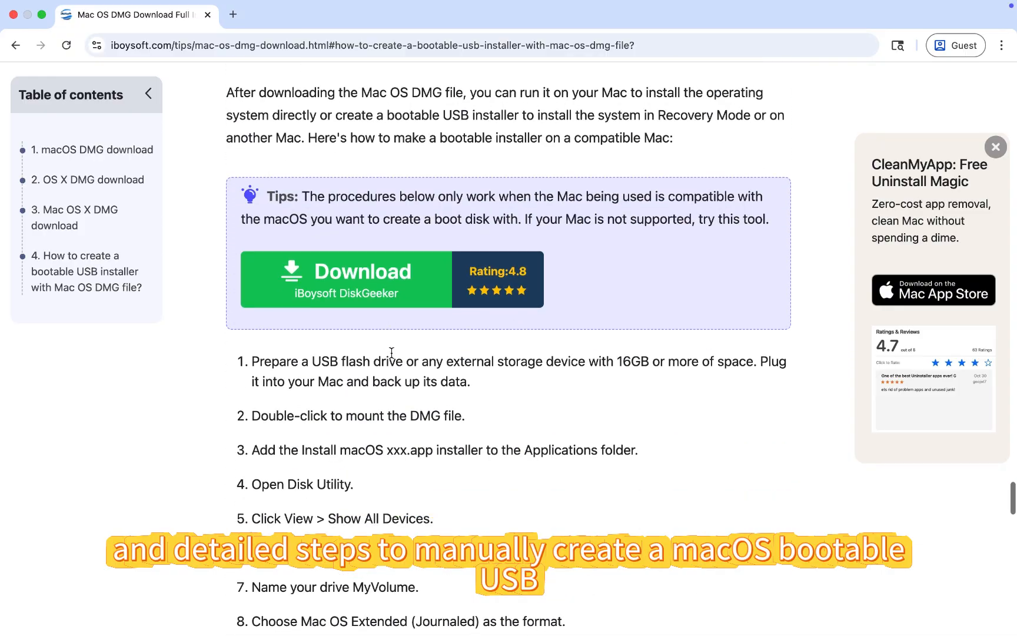
pyautogui.scroll(-3)
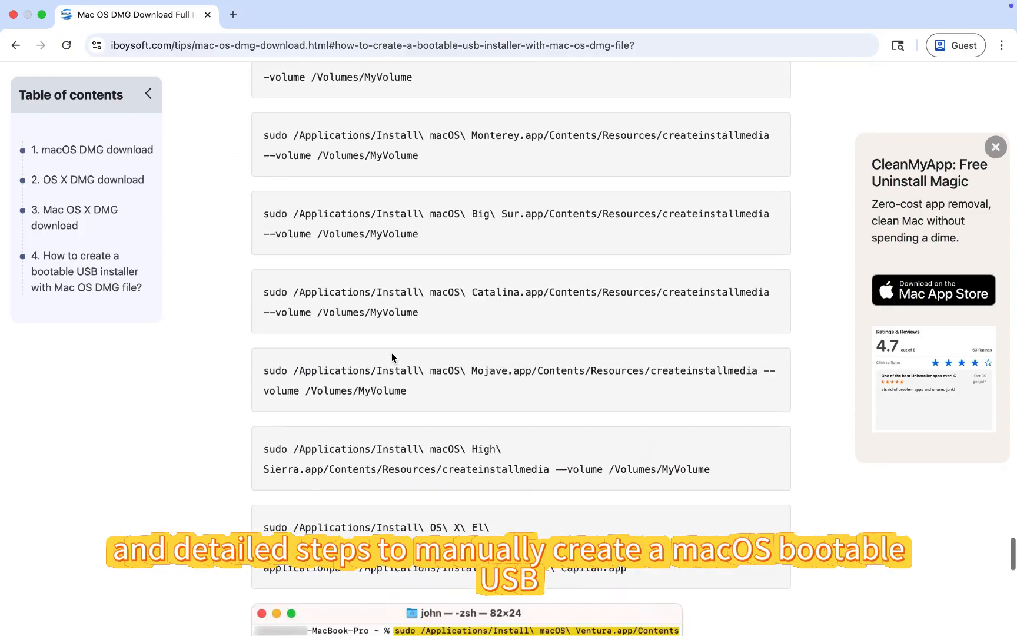
pyautogui.scroll(-3)
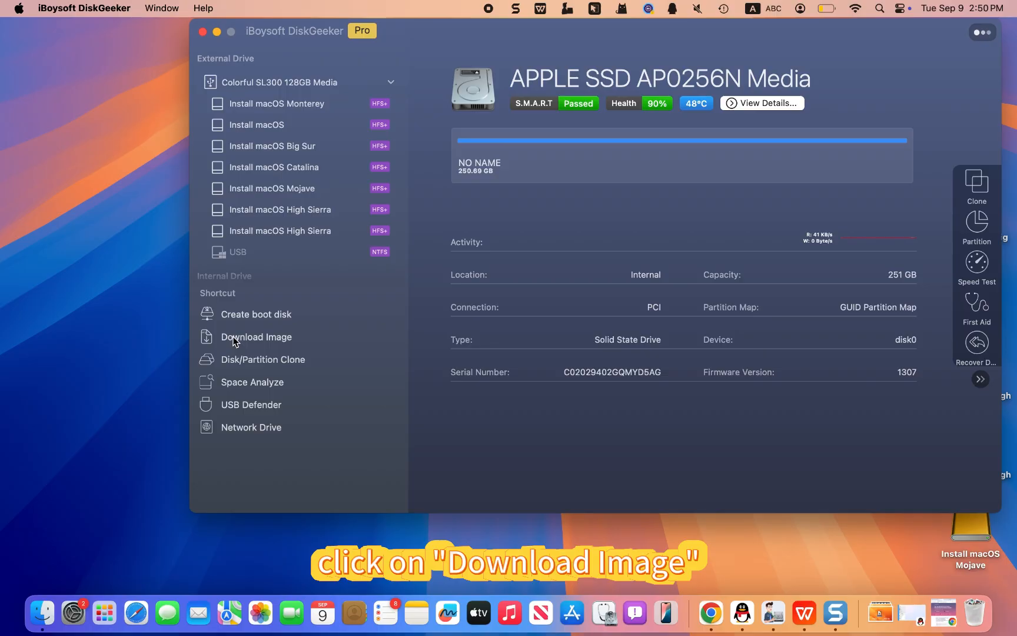
# Step: From the Download Image list, tick macOS 15 Sequoia and start its download
pyautogui.click(256, 336)
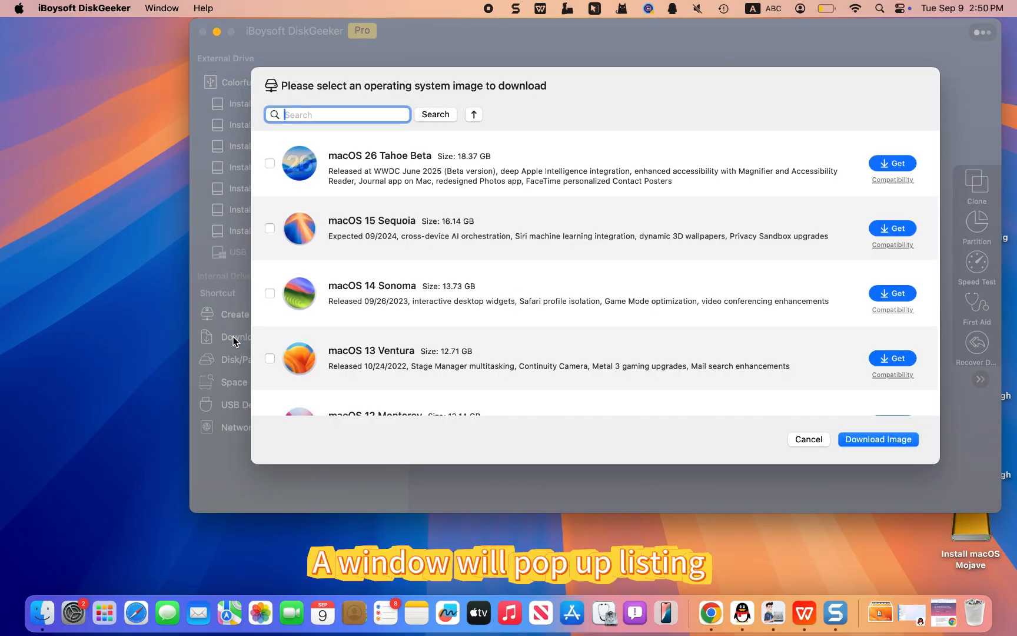
pyautogui.moveTo(436, 226)
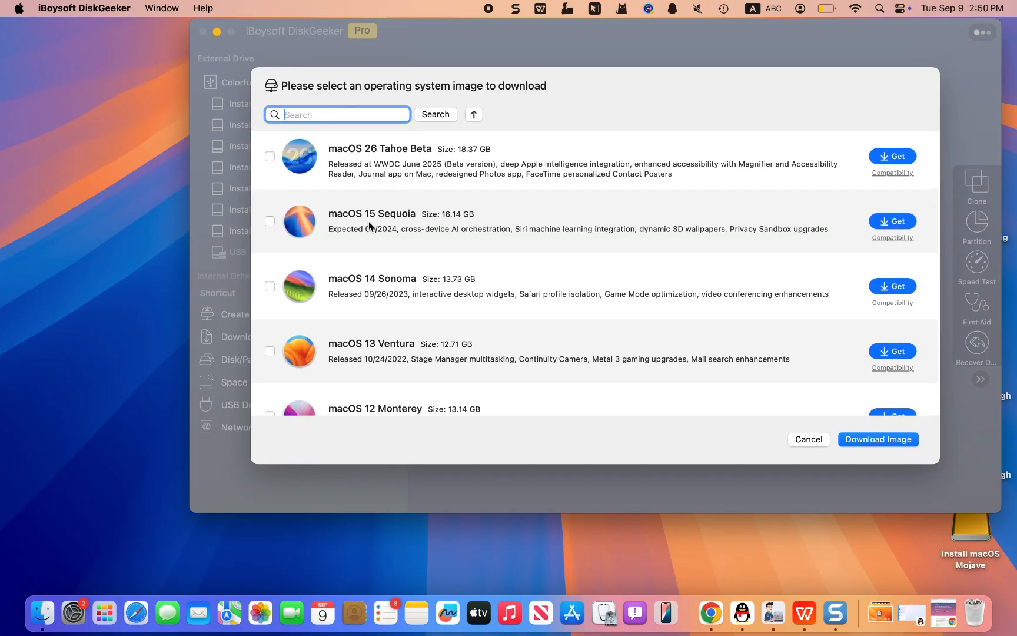
pyautogui.scroll(-3)
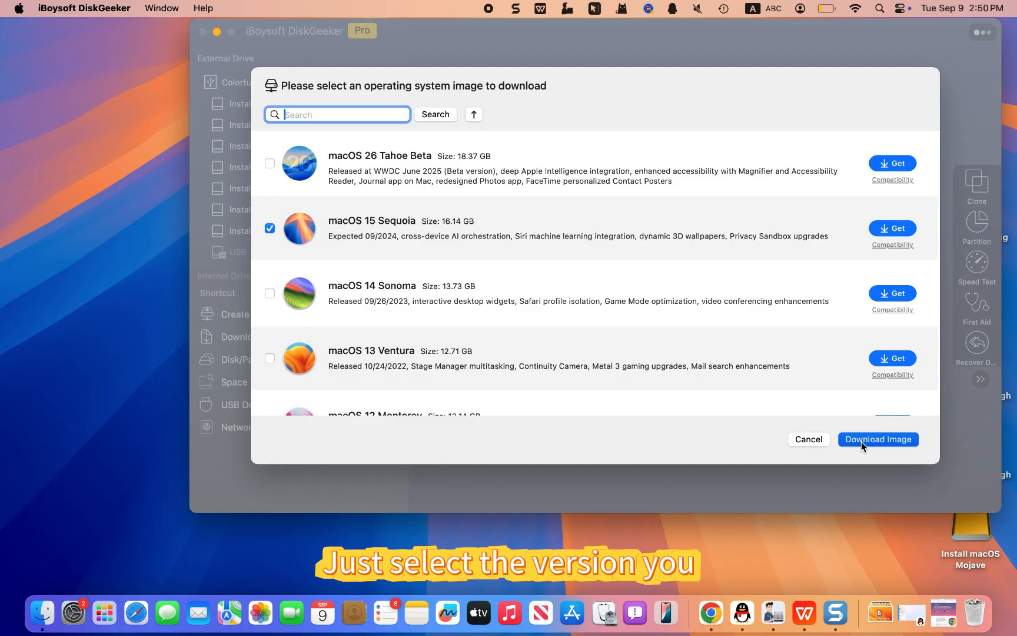
pyautogui.click(877, 439)
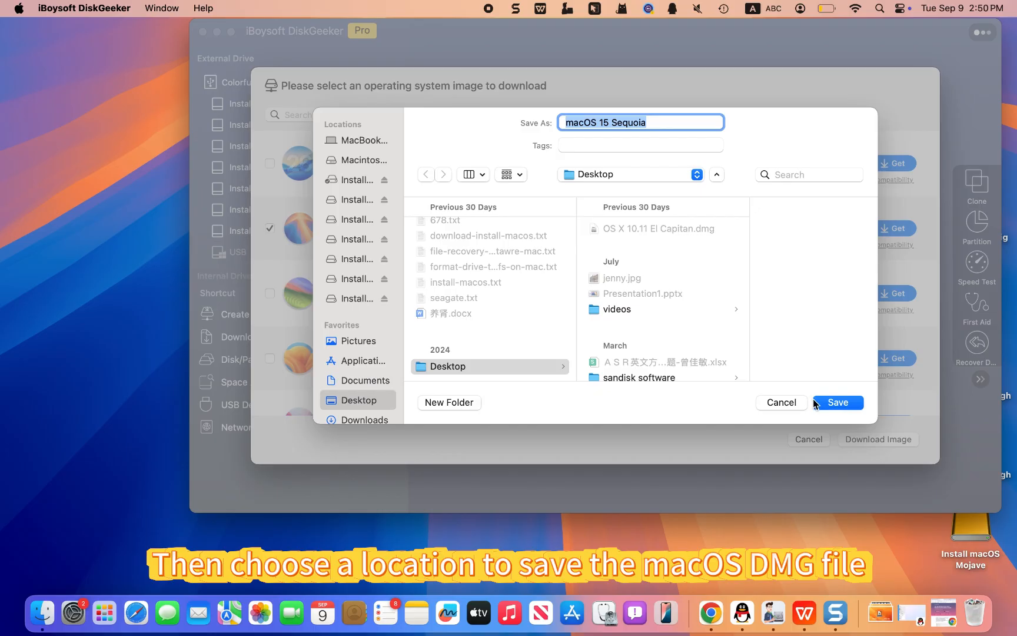
# Step: Save the macOS 15 Sequoia image to the Desktop
pyautogui.click(837, 403)
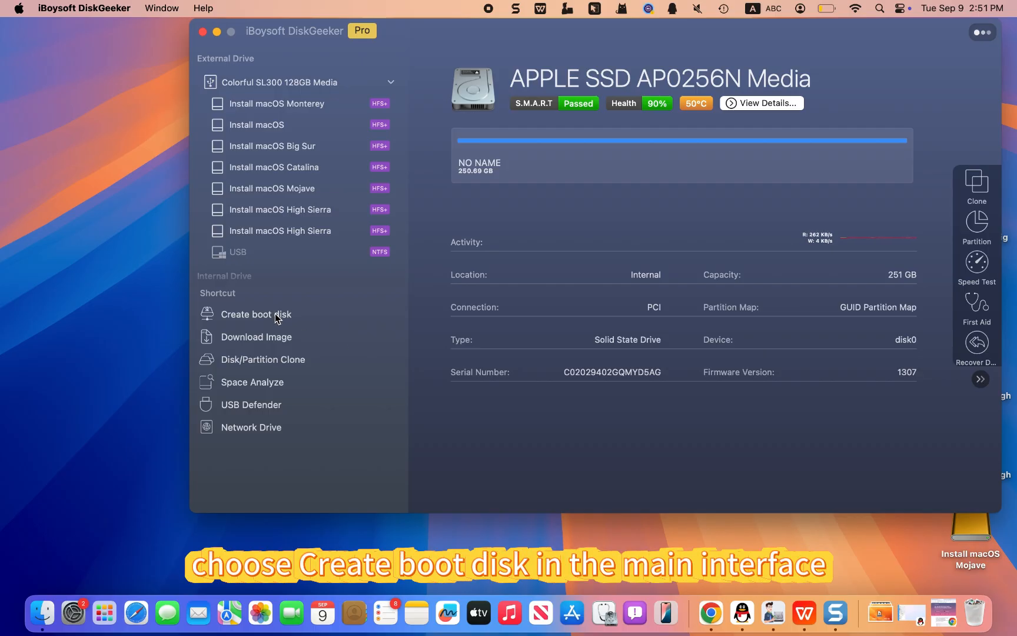
# Step: Target the external Install macOS partition for the boot disk and accept formatting it
pyautogui.click(255, 314)
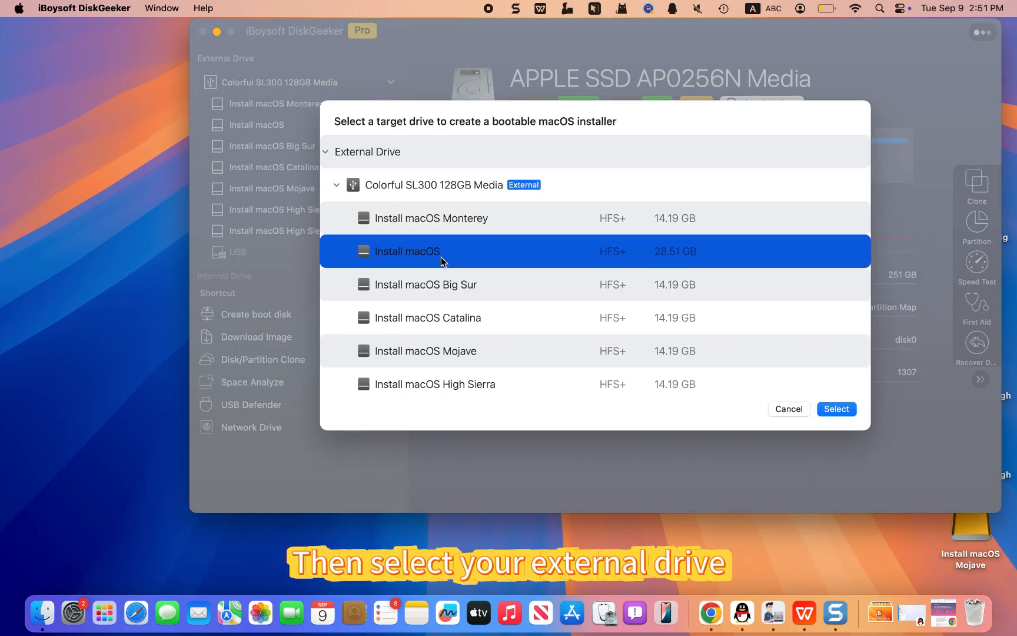
pyautogui.click(835, 408)
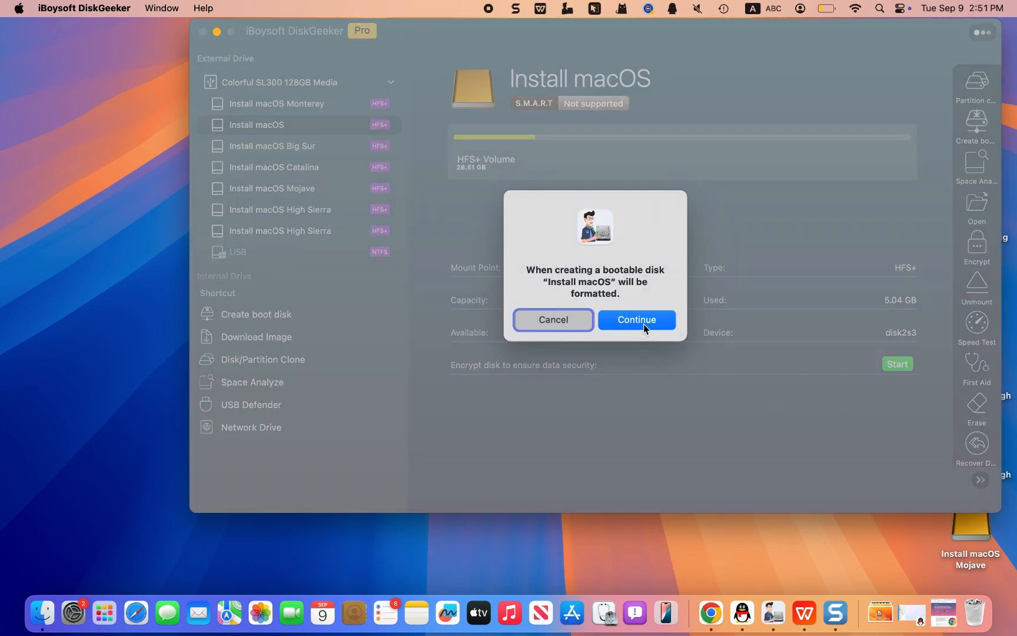
pyautogui.click(635, 319)
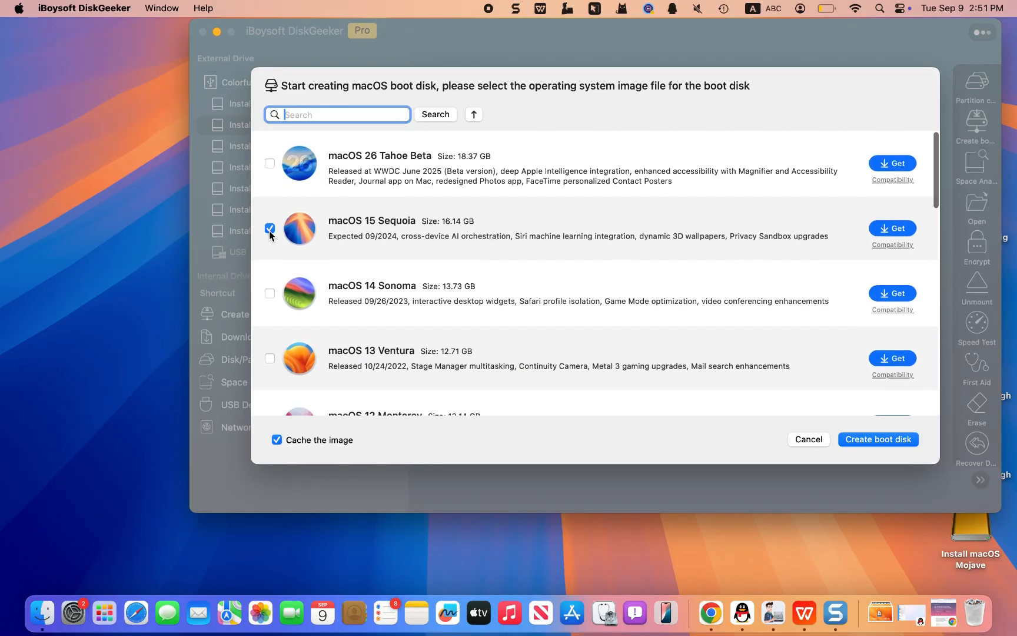
# Step: Build the boot disk from macOS 15 Sequoia, accepting the erase warning so the download begins
pyautogui.click(877, 439)
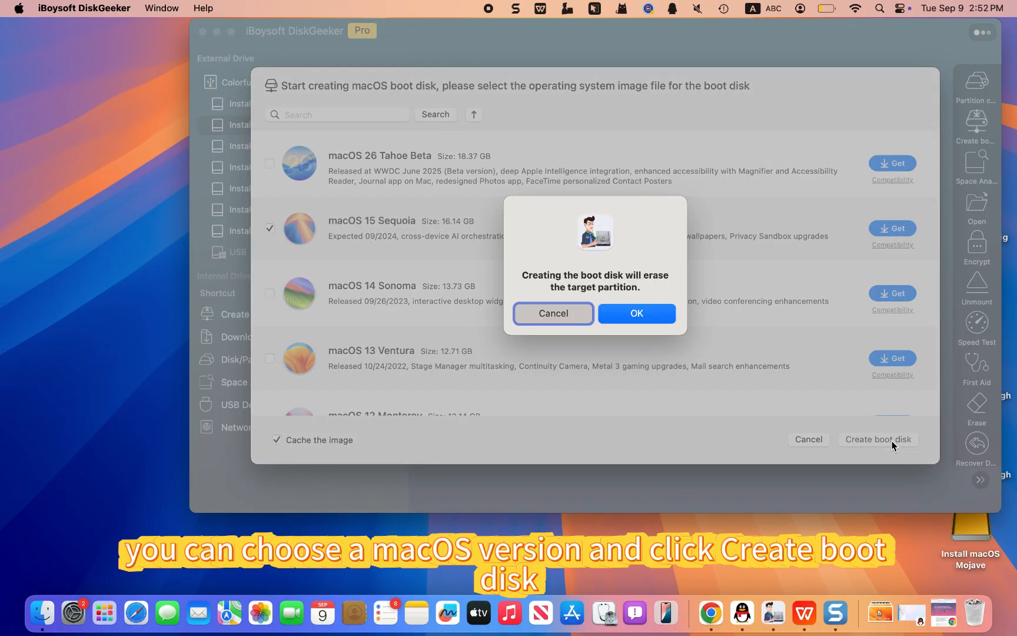
pyautogui.click(636, 313)
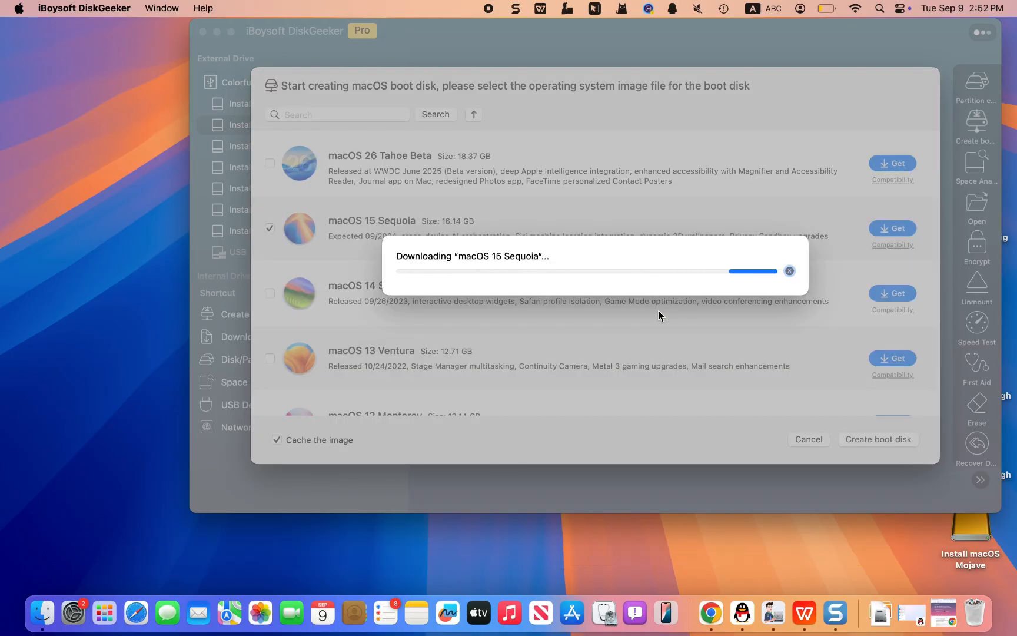